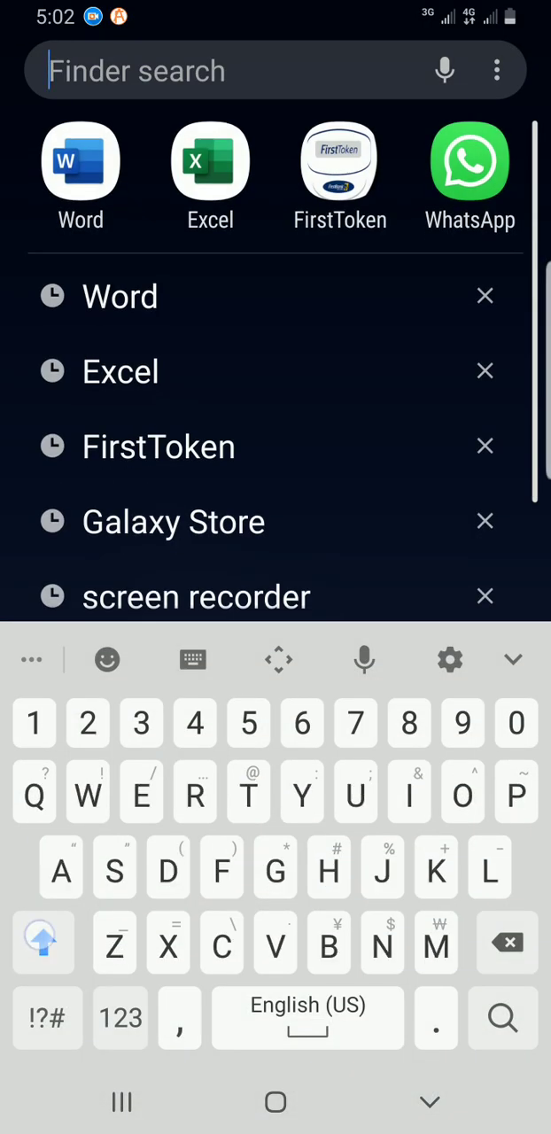
Step: Search the launcher for 'Word' and launch Word to its Recent documents list
text(Word)
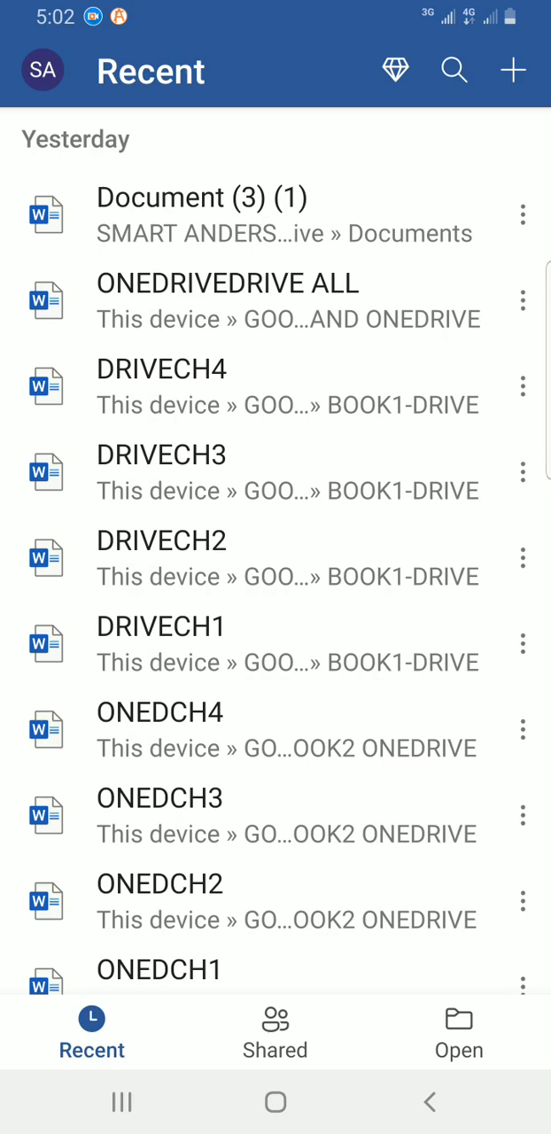
Step: Create a new blank Word document from the New templates page
click(514, 70)
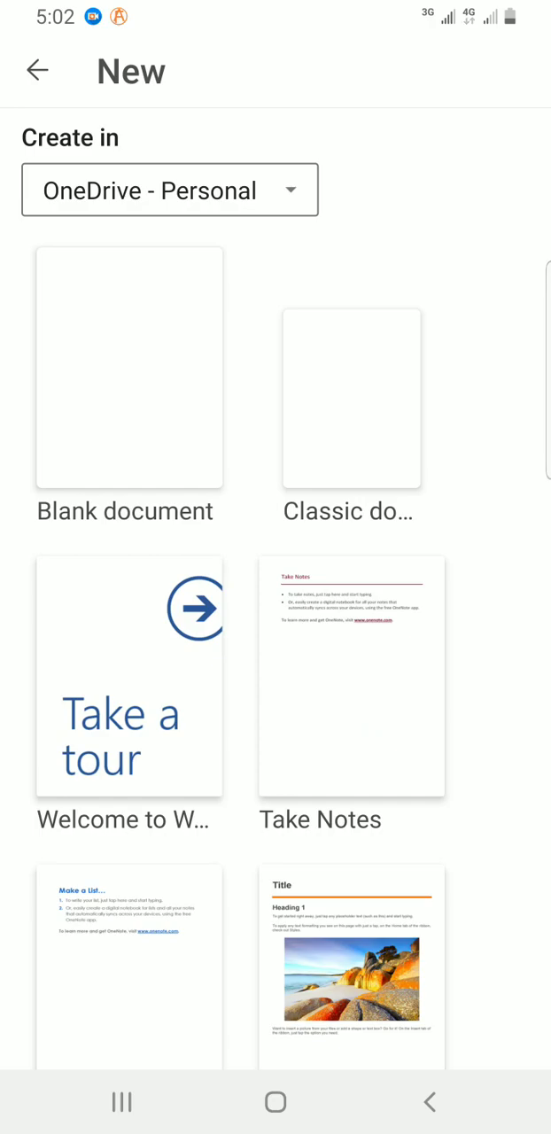
scroll(down, 3)
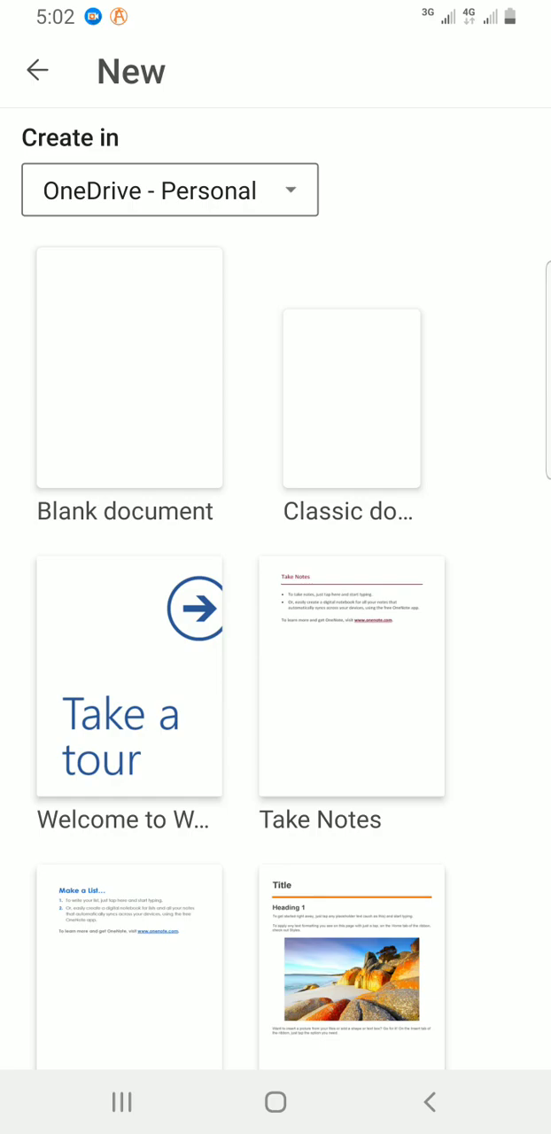
click(128, 368)
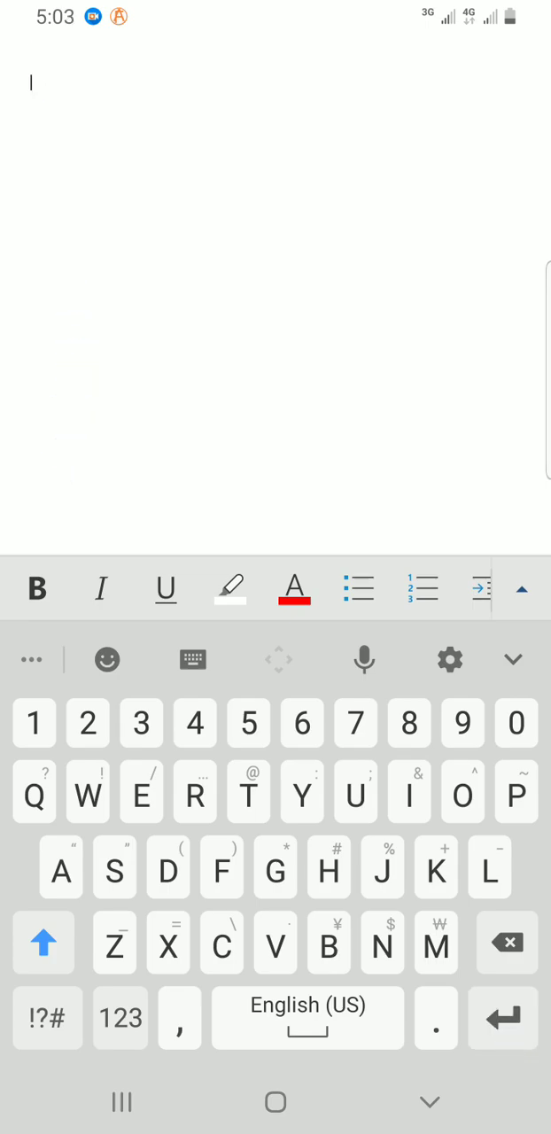
Step: Write that a Windows 11 Operating System book can be bought from the Amazon website, using suggestions like 'Amazon'
text(ou)
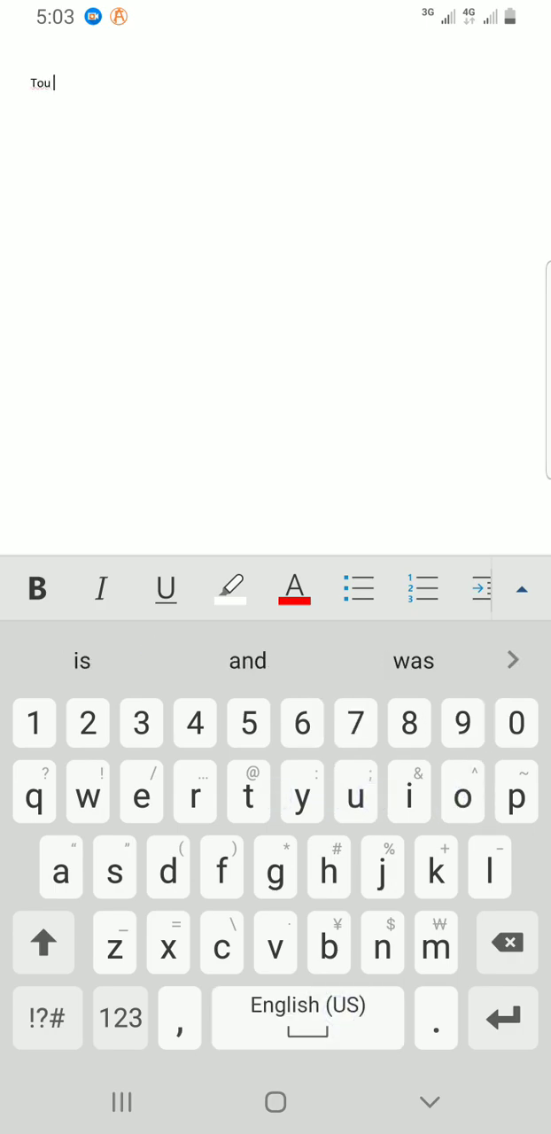
click(354, 790)
text(You can)
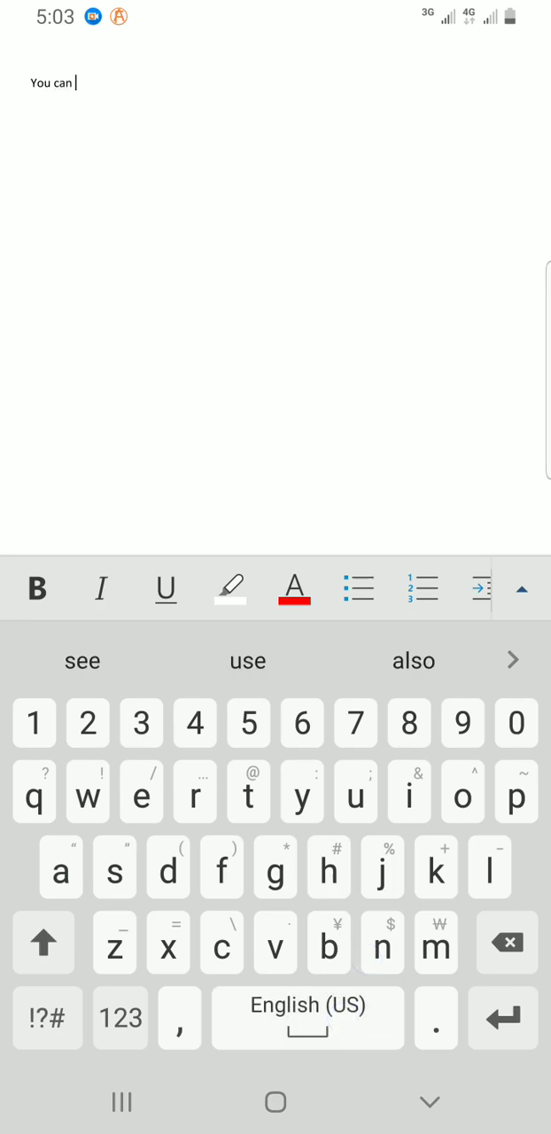
text(buy a new book on Windows)
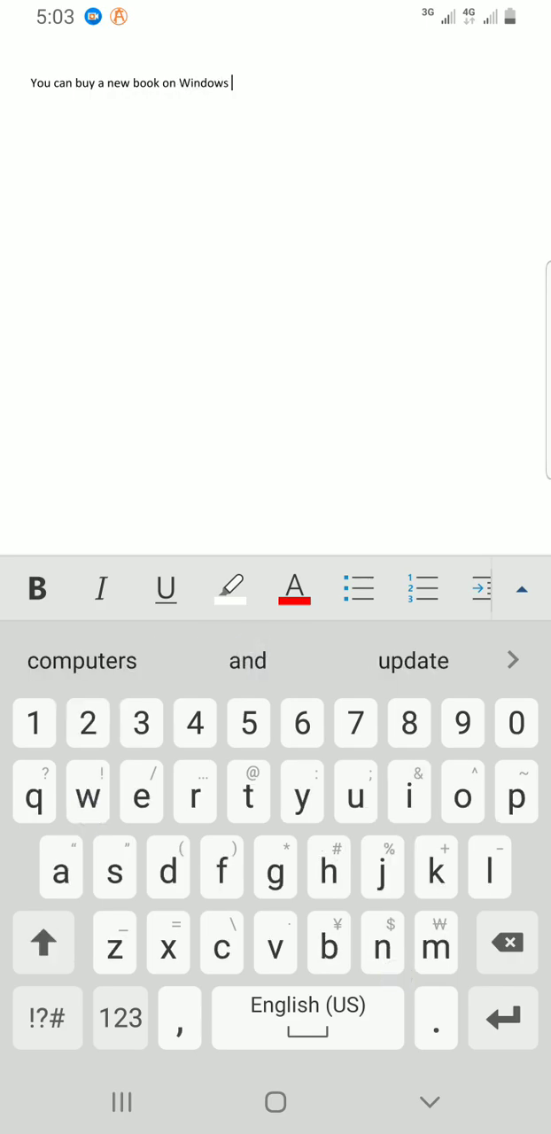
text(11)
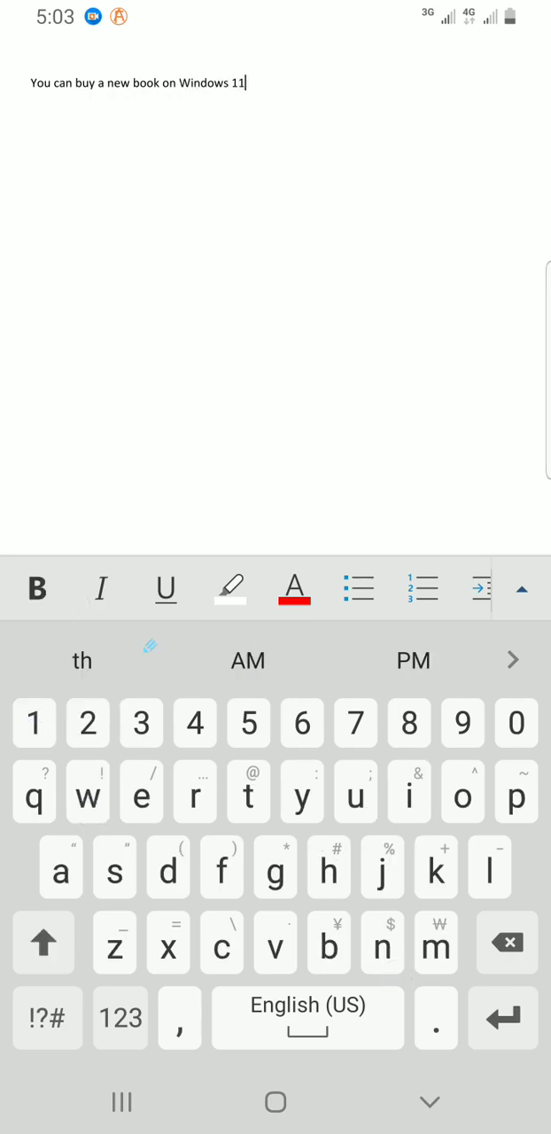
click(195, 792)
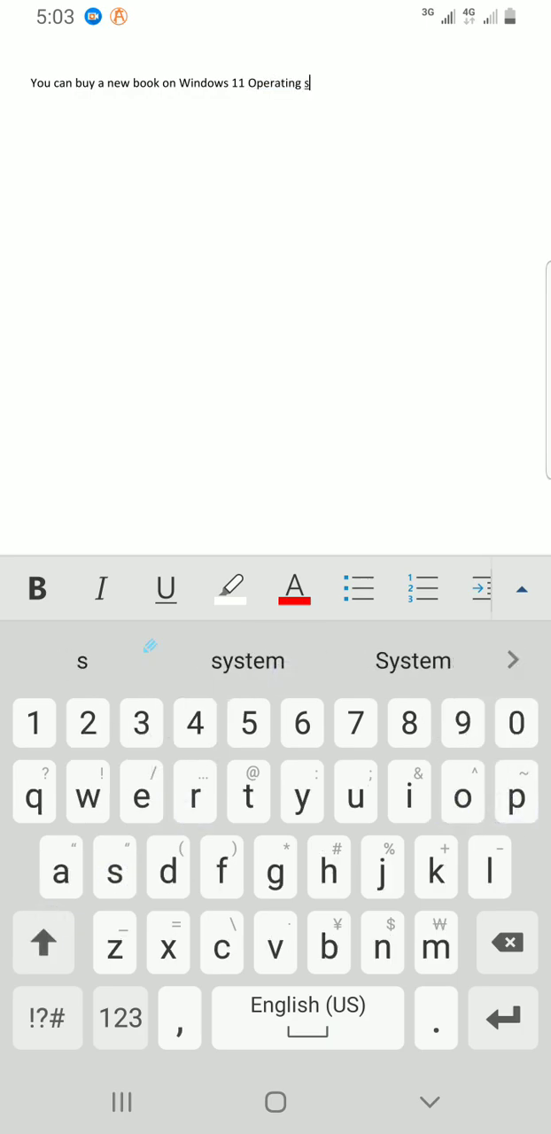
text(ystem from)
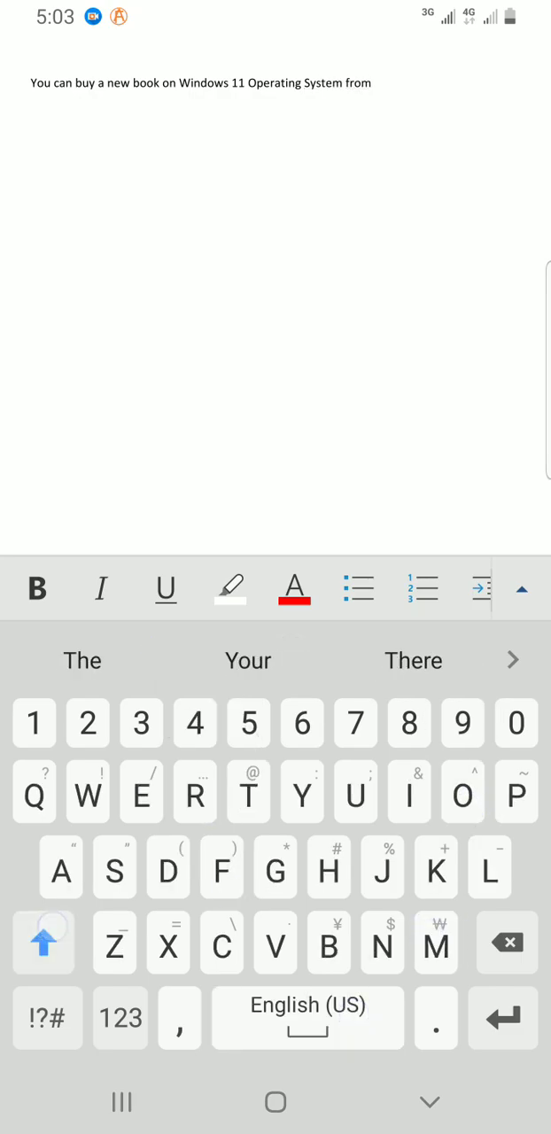
text(Mi)
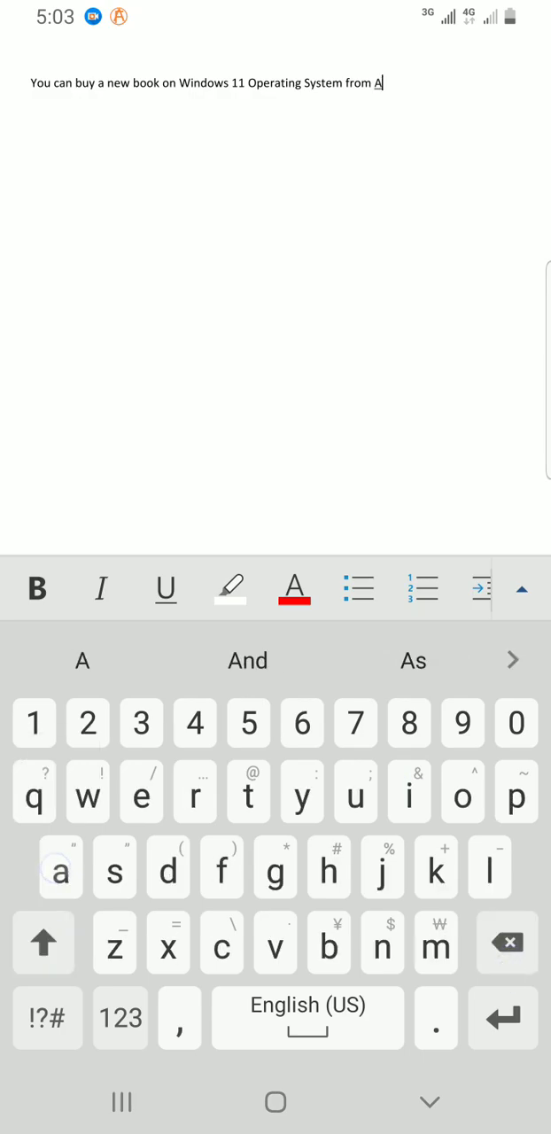
text(ma)
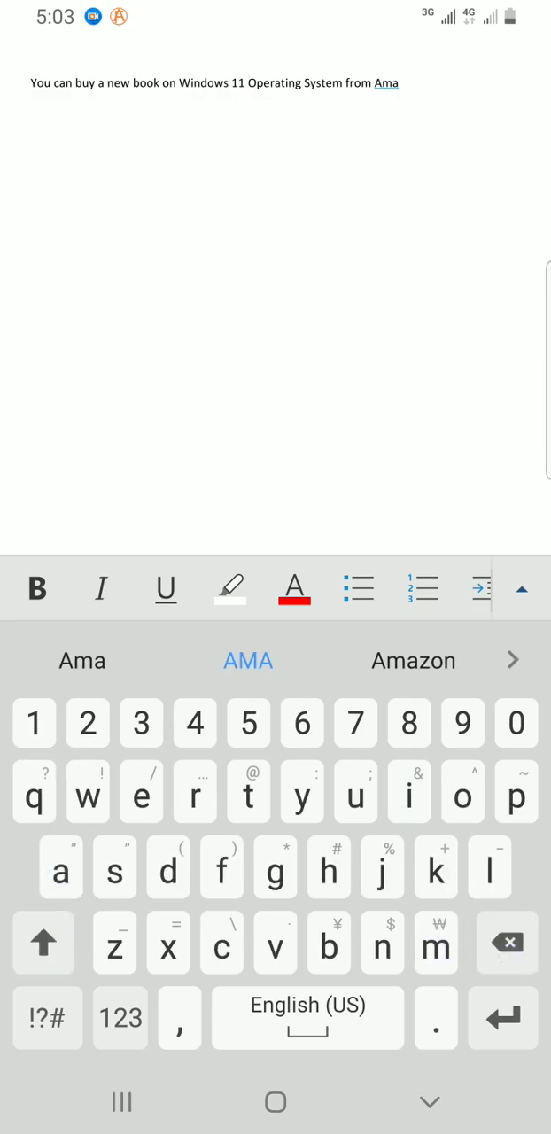
click(412, 658)
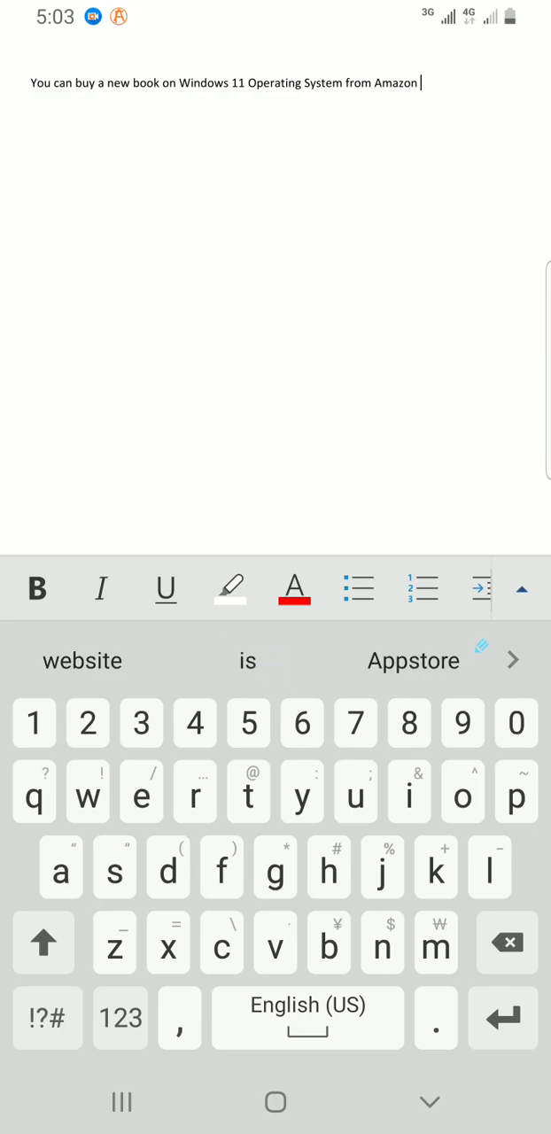
text(website. An)
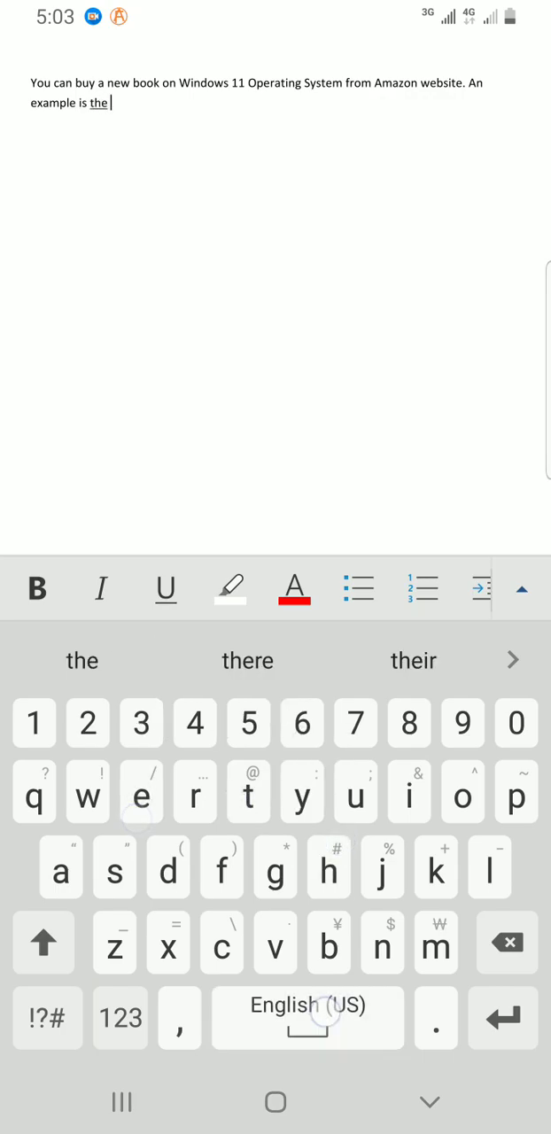
text(one you can)
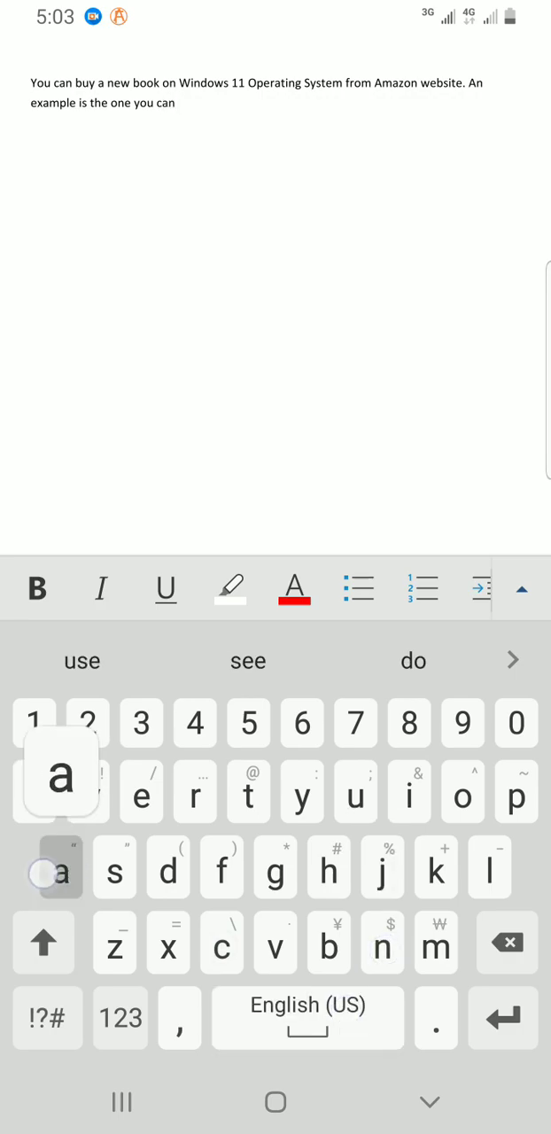
text(access through this link.)
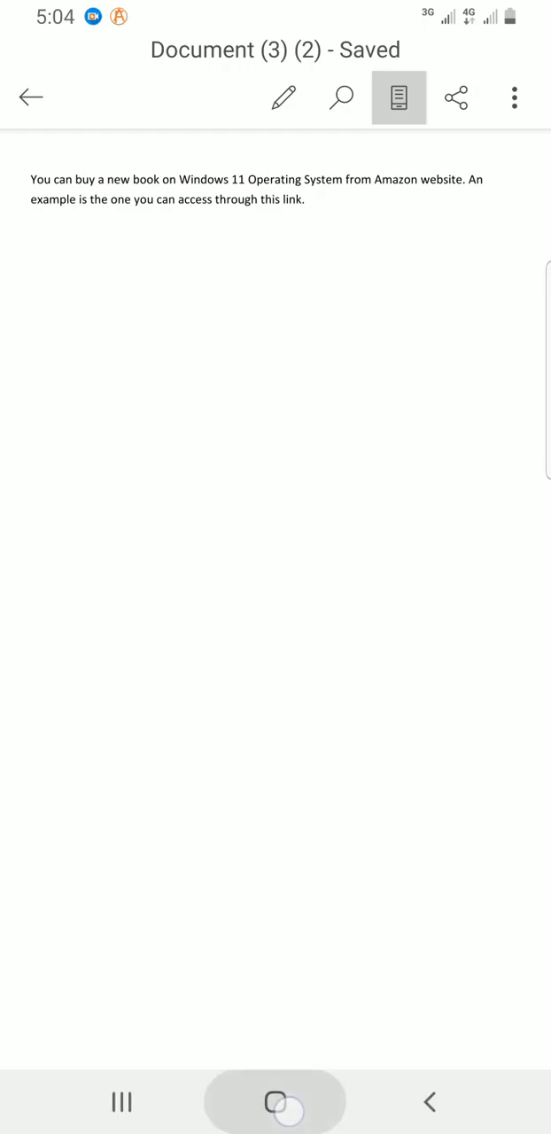
Step: End the paragraph with 'access through this link.', leave it saved and return to the home screen
click(275, 1102)
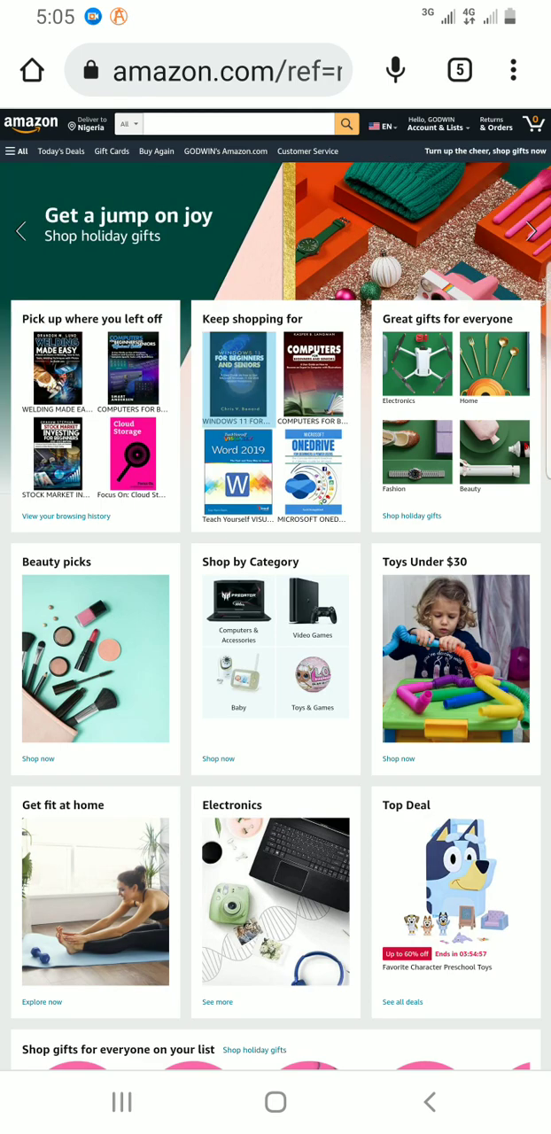
Step: Open the WINDOWS 11 FOR BEGINNERS AND SENIORS product page from Keep shopping for on Amazon
click(237, 376)
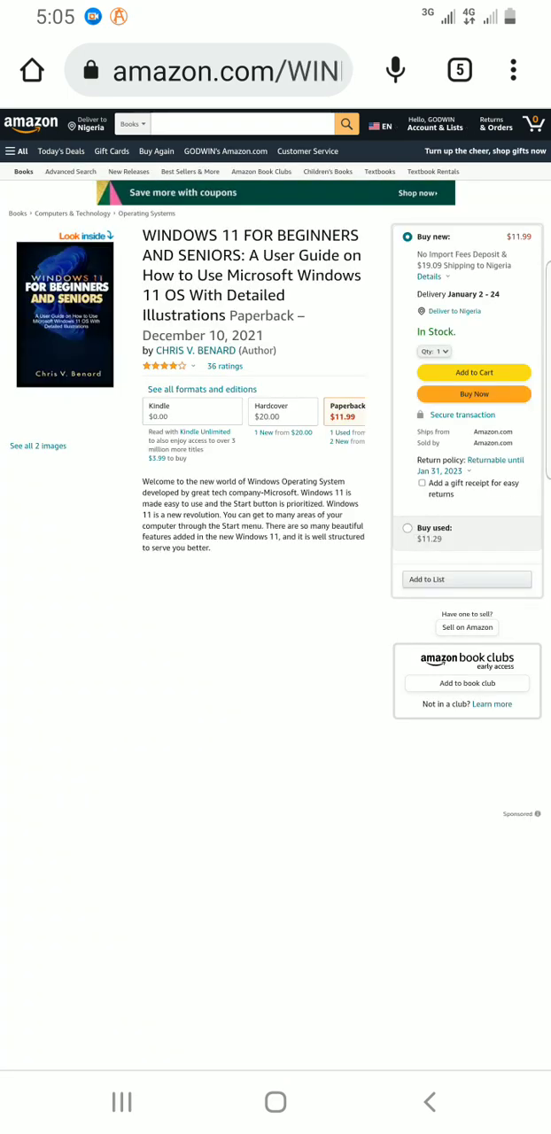
scroll(down, 3)
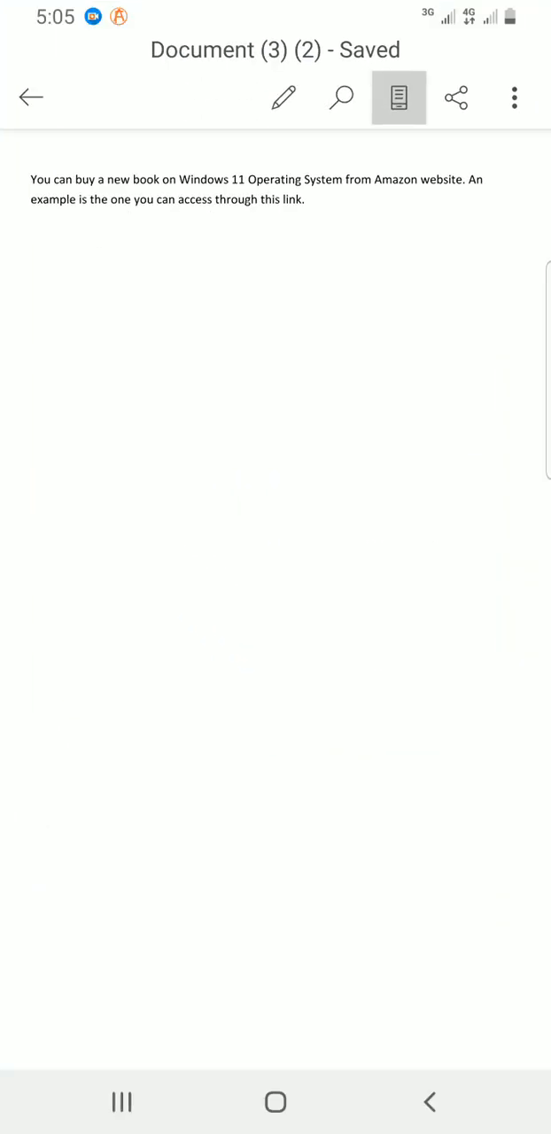
Step: Enter edit mode and select the words 'through this link' at the end of the paragraph
click(284, 98)
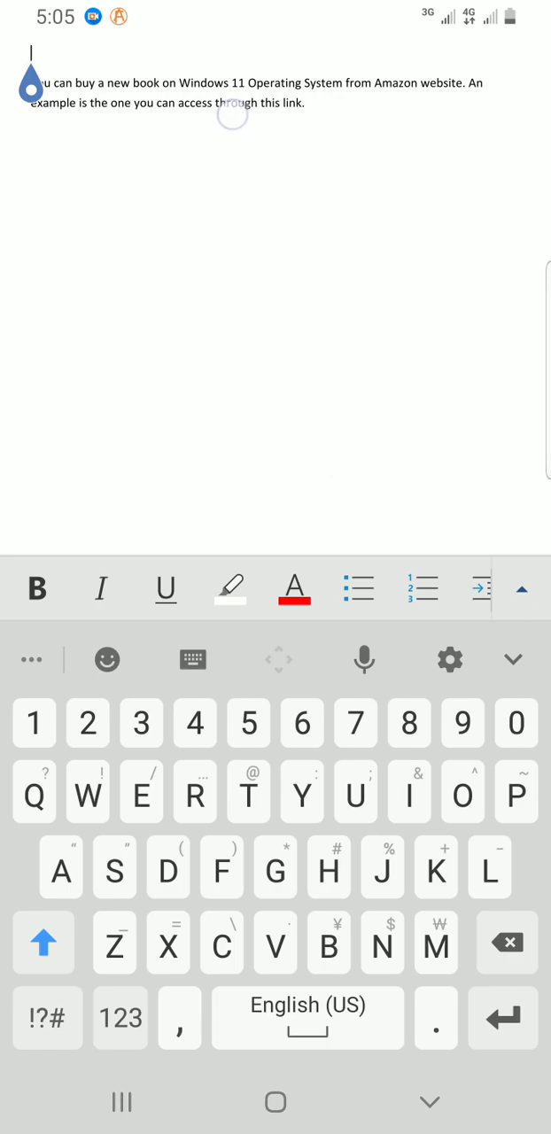
double_click(233, 102)
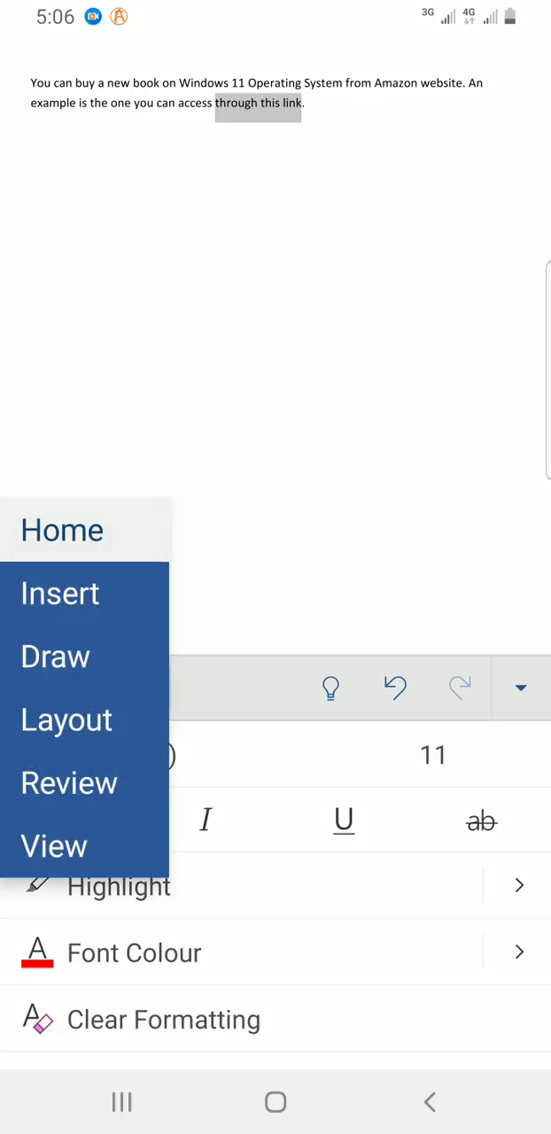
Step: Open the Insert Link form with 'through this link' as display text via Insert > Link
click(61, 591)
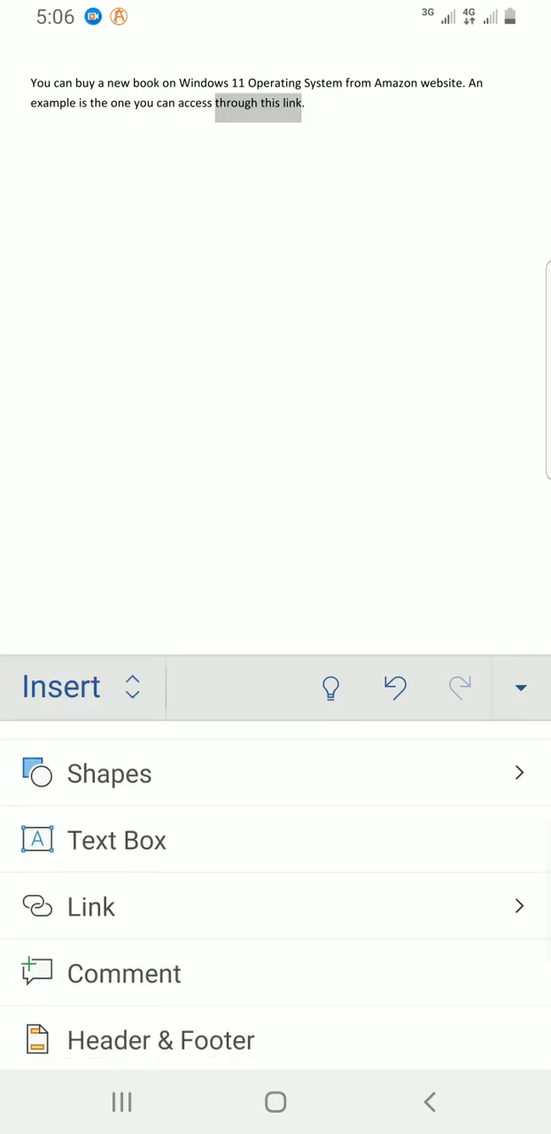
click(91, 905)
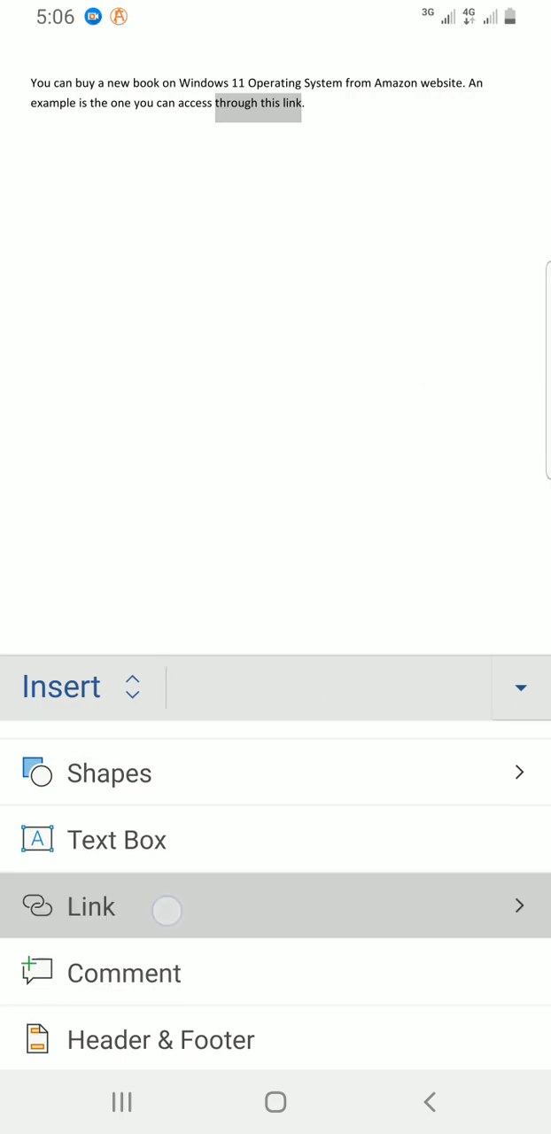
click(90, 905)
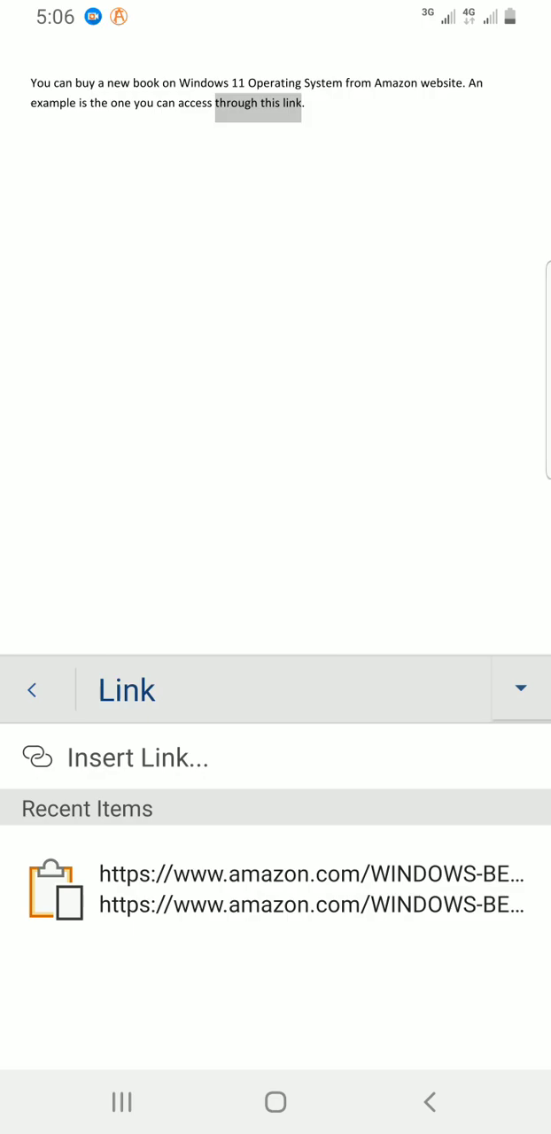
click(138, 758)
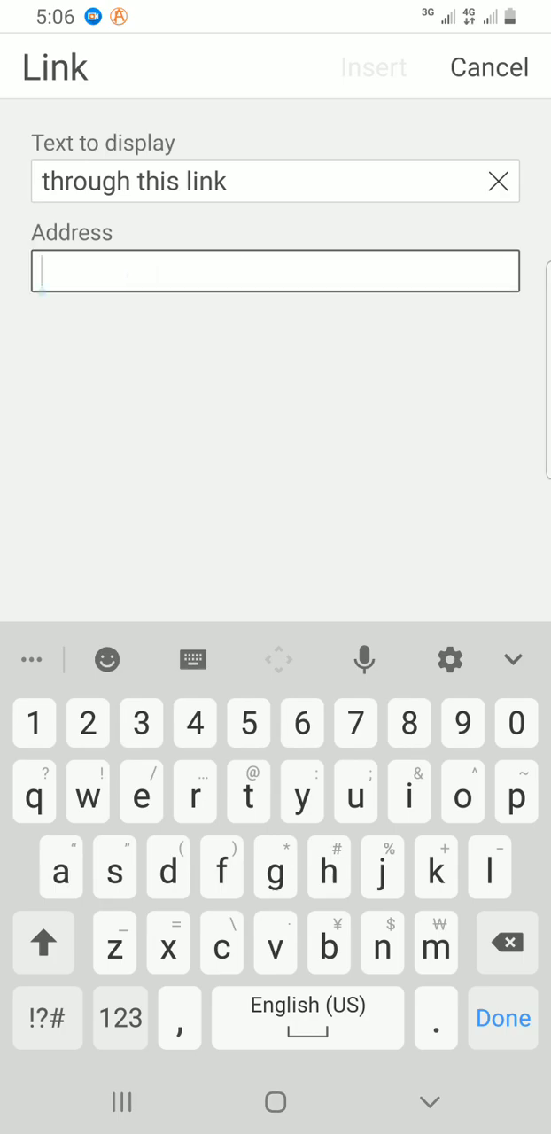
Step: Paste the Amazon Windows 11 book URL as the address and insert the hyperlink
click(276, 271)
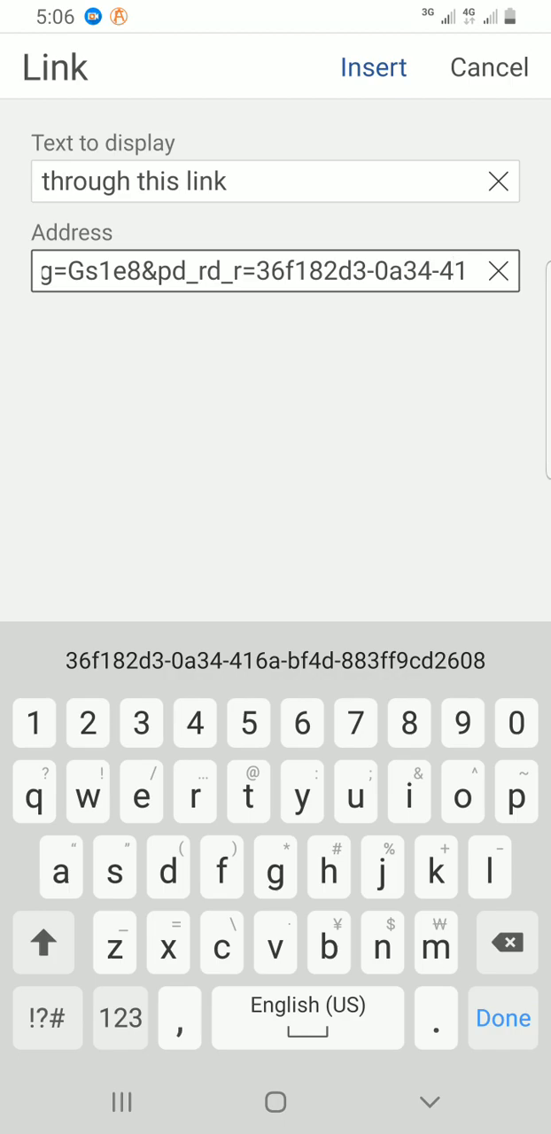
click(371, 67)
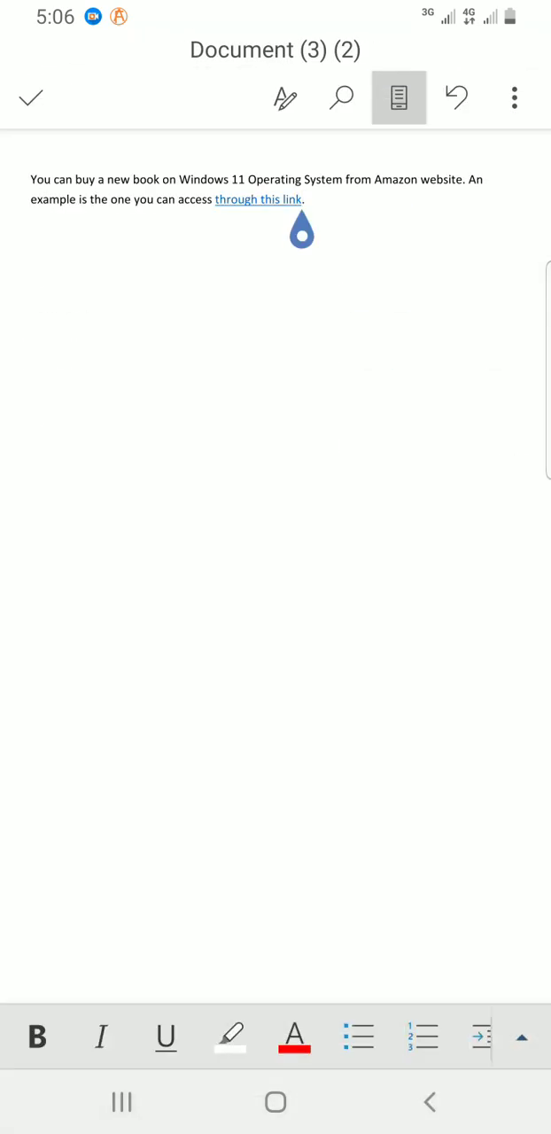